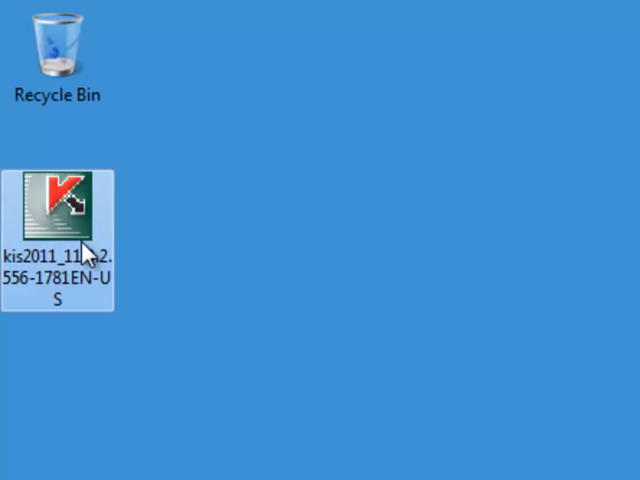
Launch the kis2011 installer from the desktop and choose Run at the security warning.
double_click(58, 204)
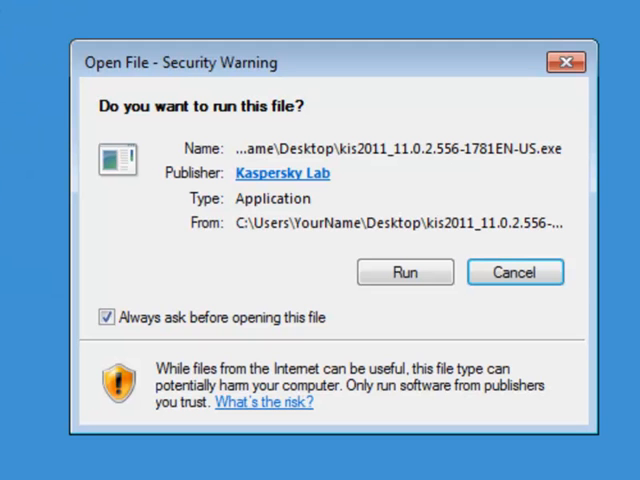
mouse_move(404, 272)
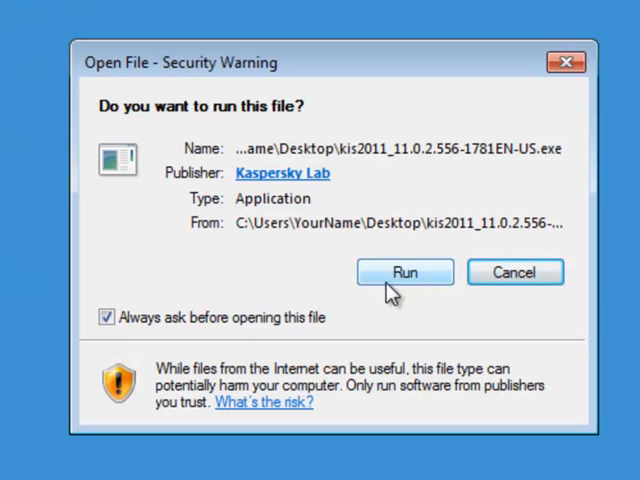
click(404, 272)
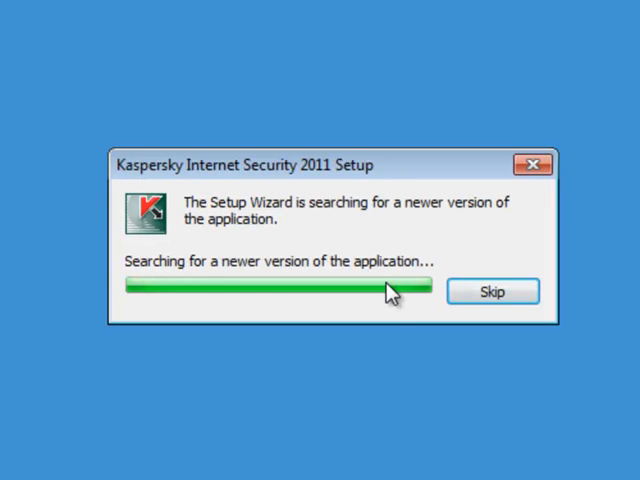
Skip the newer-version search, pass the welcome page and agree to the license.
click(492, 292)
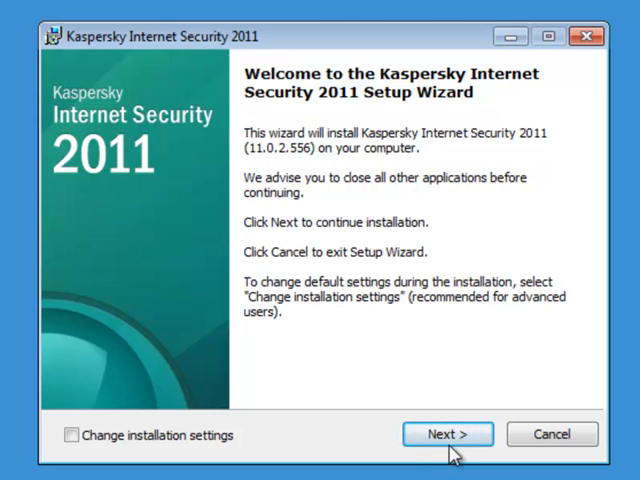
click(448, 434)
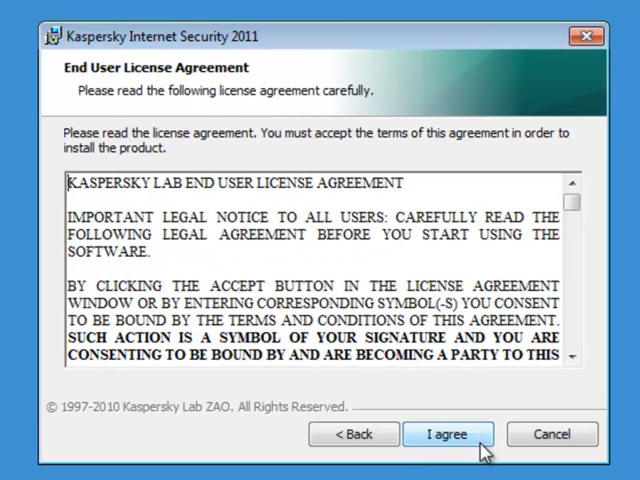
click(448, 434)
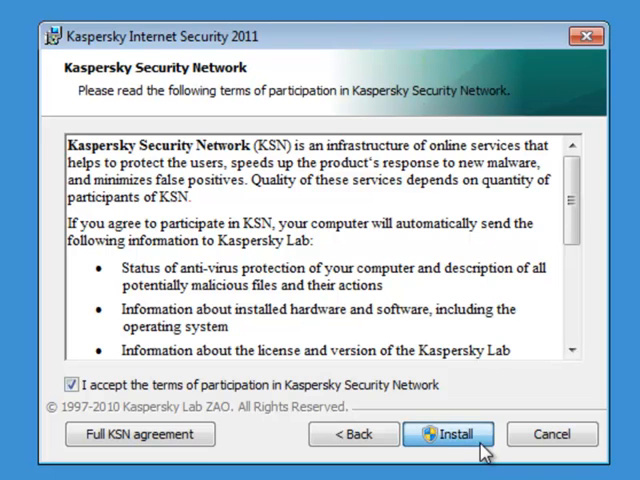
click(448, 434)
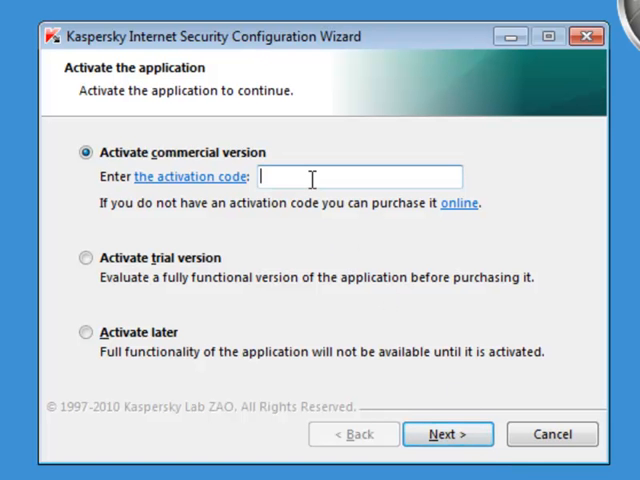
Enter the commercial activation code and submit it for a 3-computer license.
text(XXXXX-XXXXX-XXXXX-XXXXX)
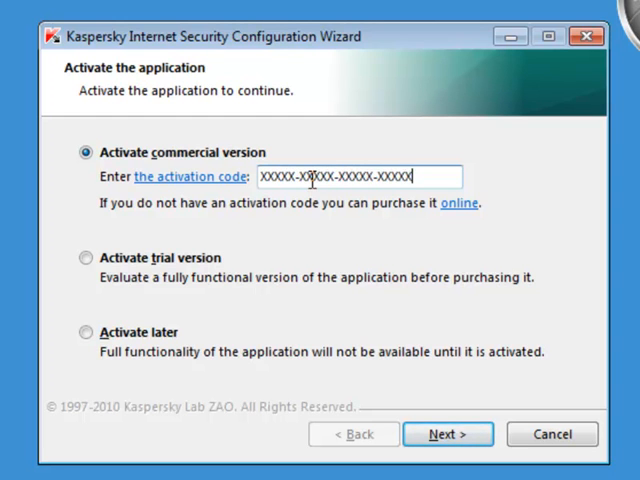
click(448, 434)
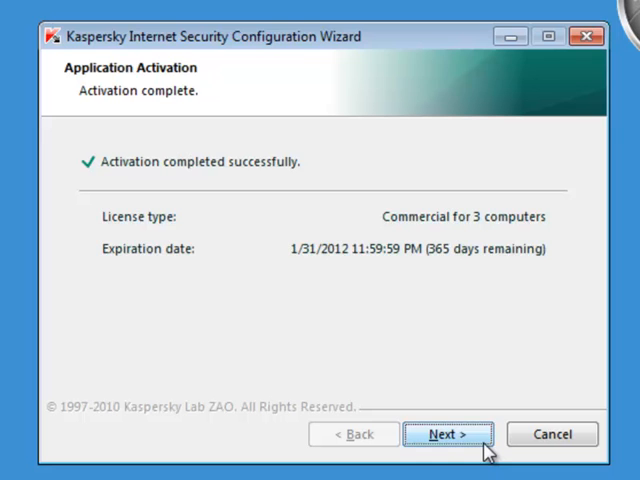
Continue past the activation result and finish setup, launching the application.
click(448, 434)
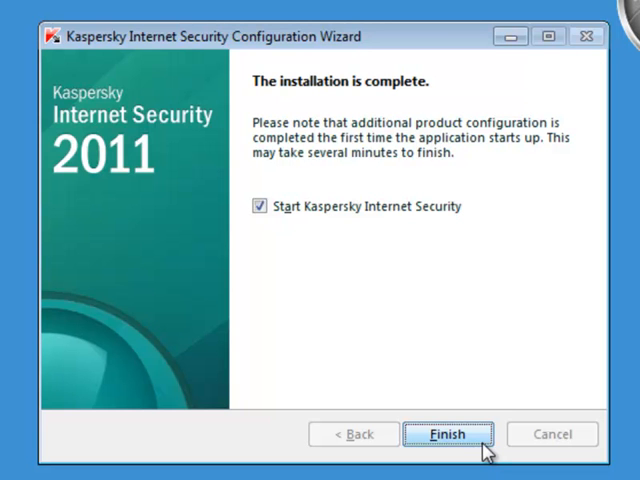
click(448, 434)
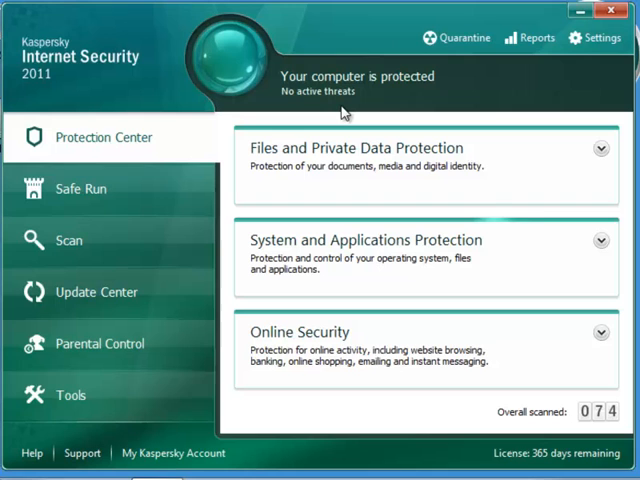